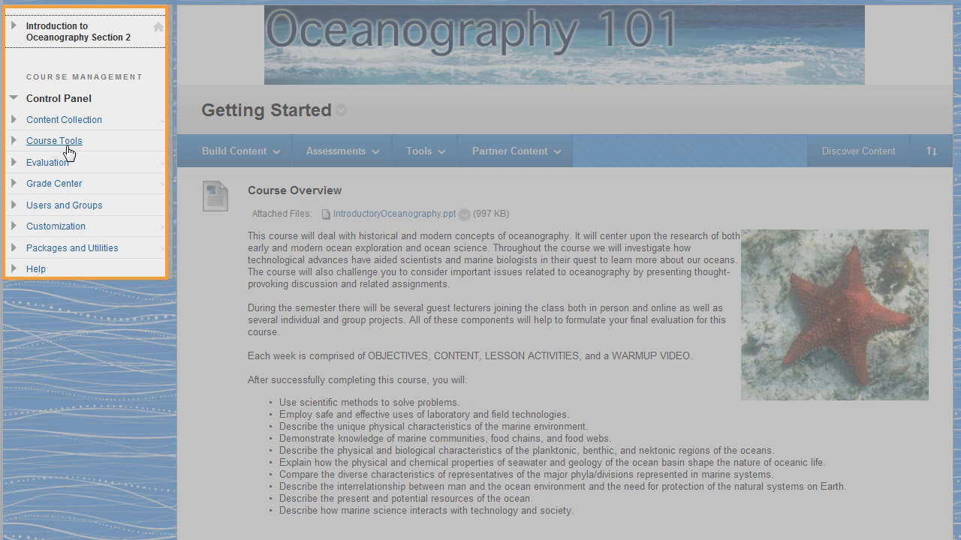
- Expand Course Tools and go to Tests, Surveys, and Pools in Oceanography Section 2
left_click(53, 140)
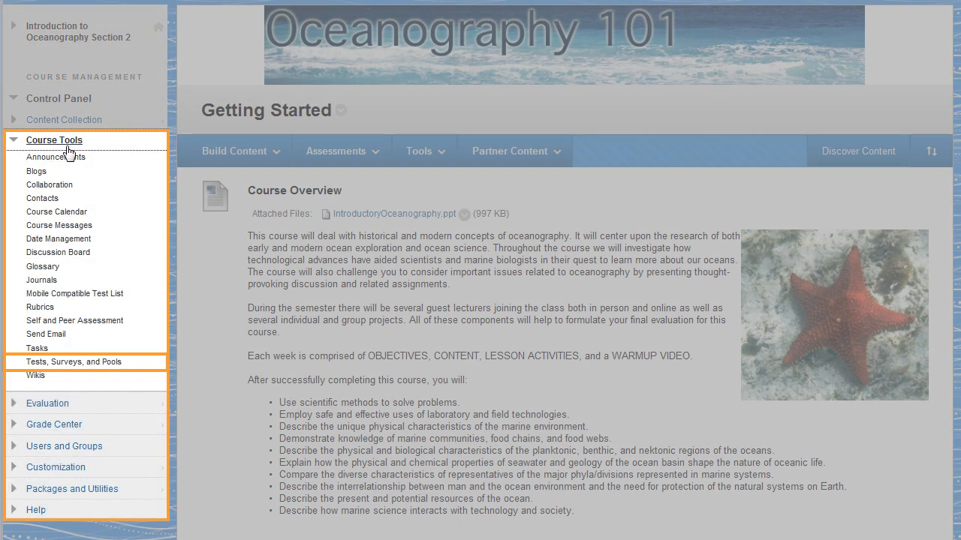
mouse_move(86, 372)
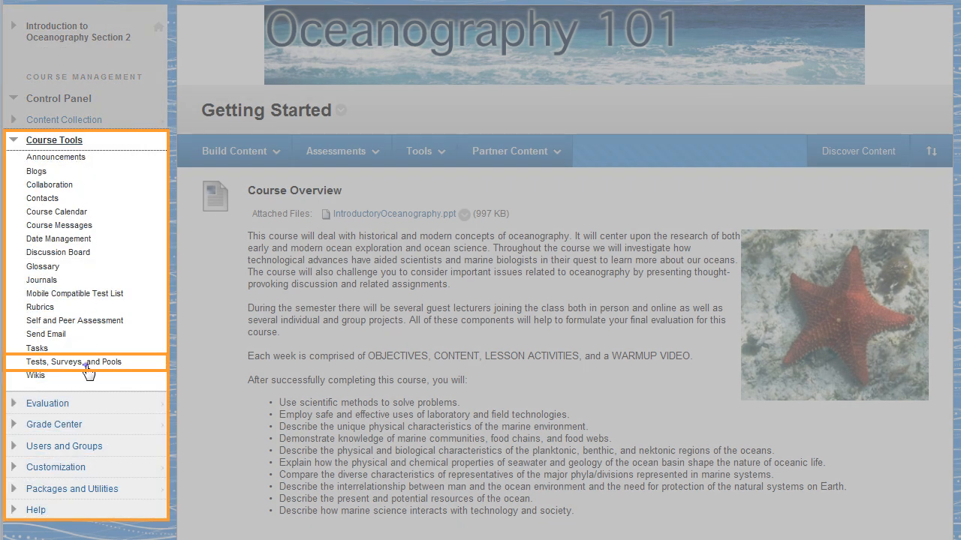
left_click(74, 362)
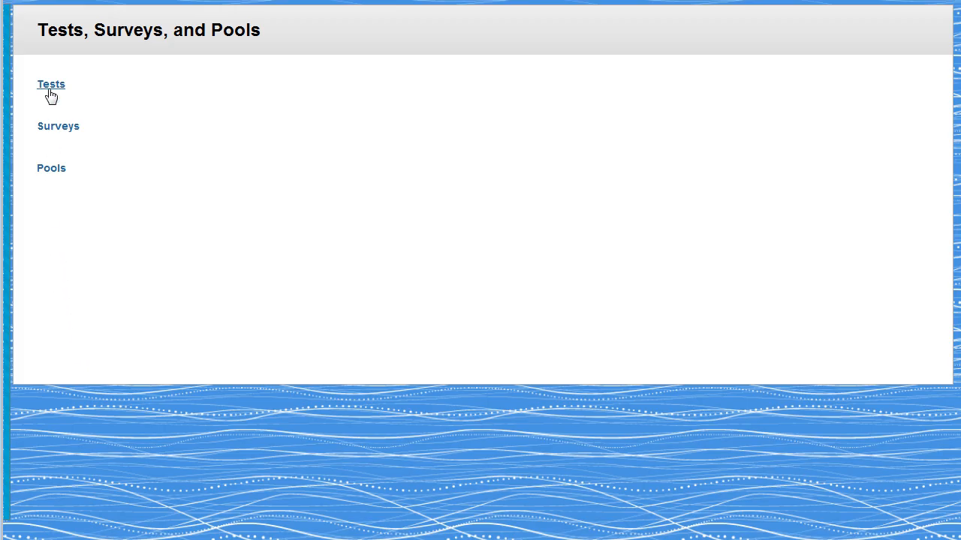
- Export the Terminology Test from the Tests list to the local computer
left_click(51, 84)
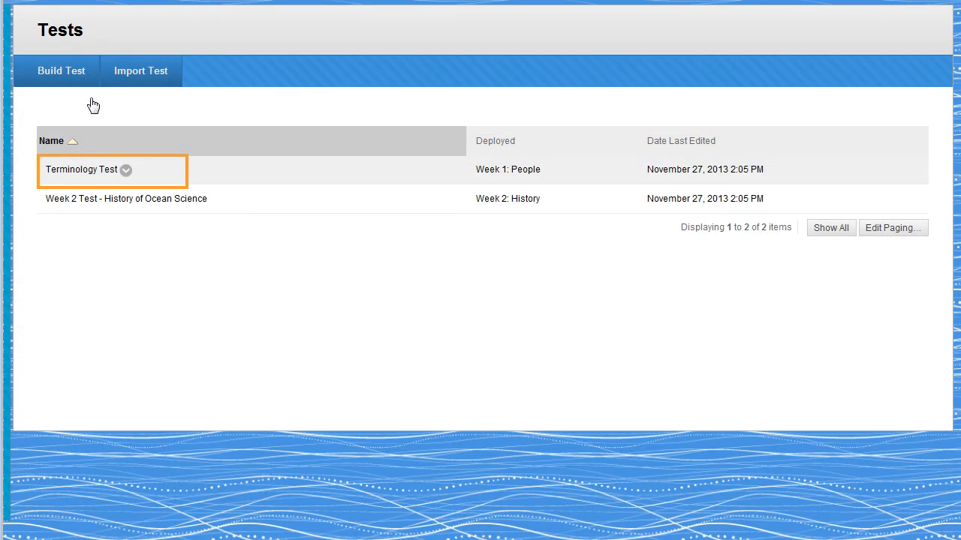
left_click(126, 170)
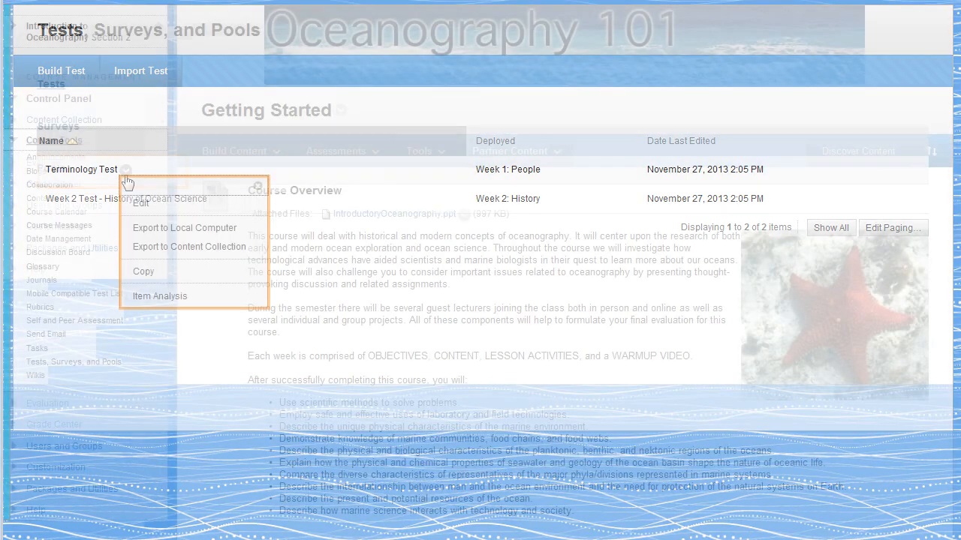
left_click(184, 227)
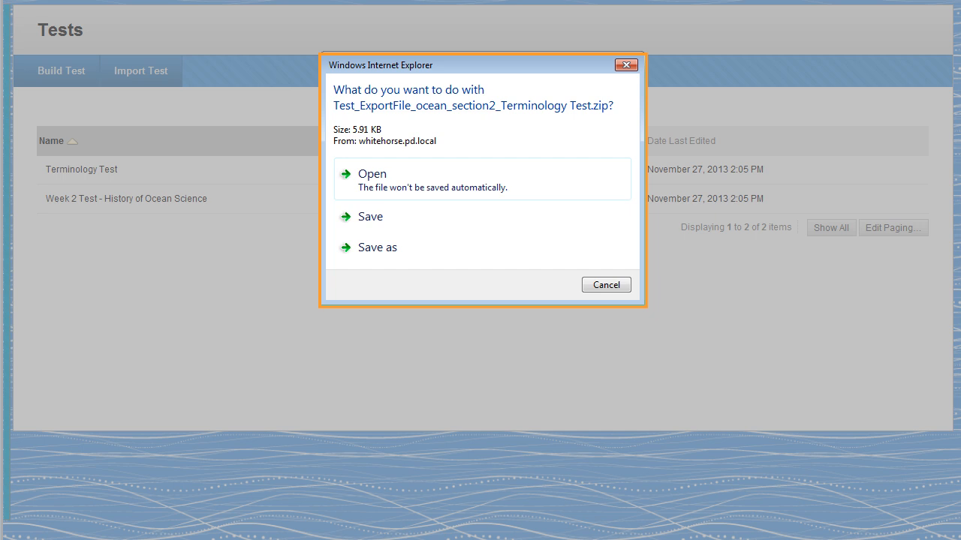
- Save the Terminology Test zip into My Documents > !Oceanography Intro
left_click(377, 247)
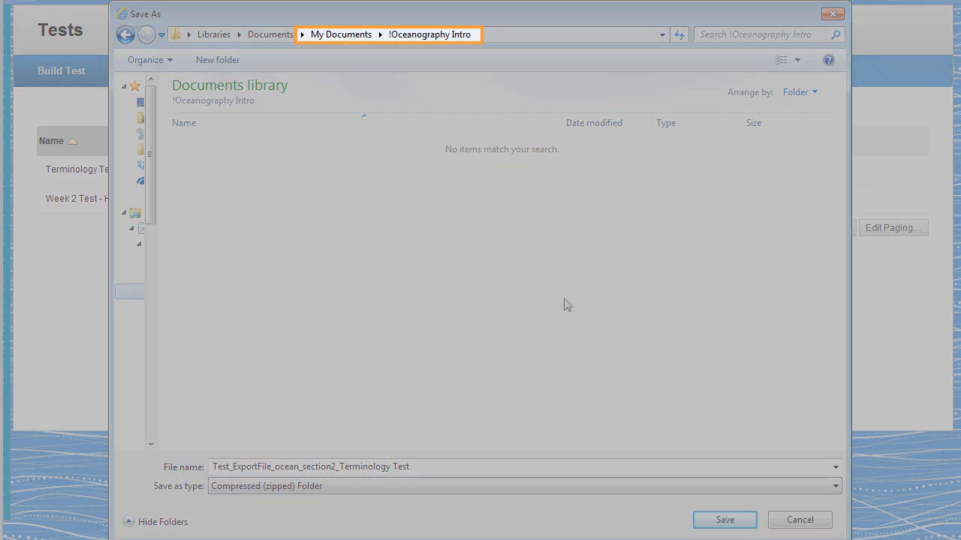
left_click(724, 519)
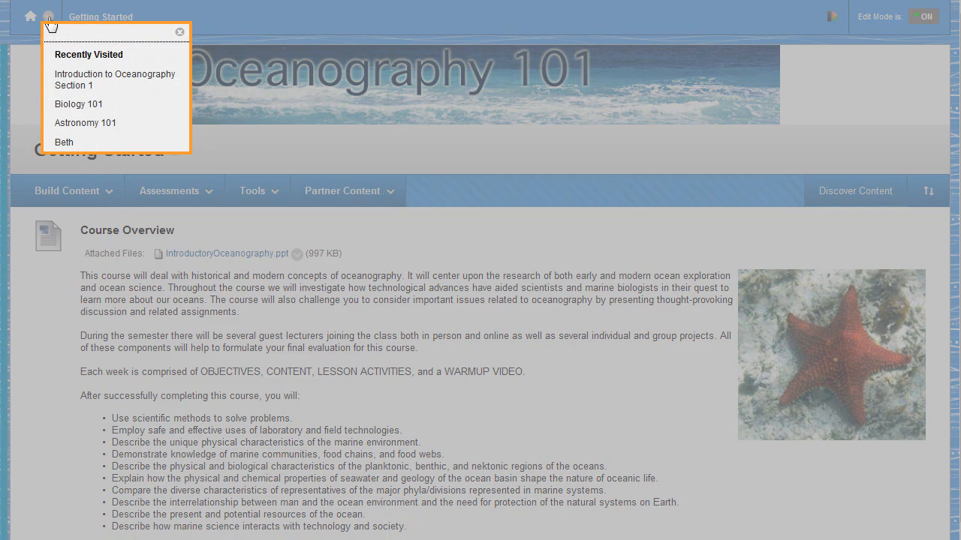
mouse_move(98, 39)
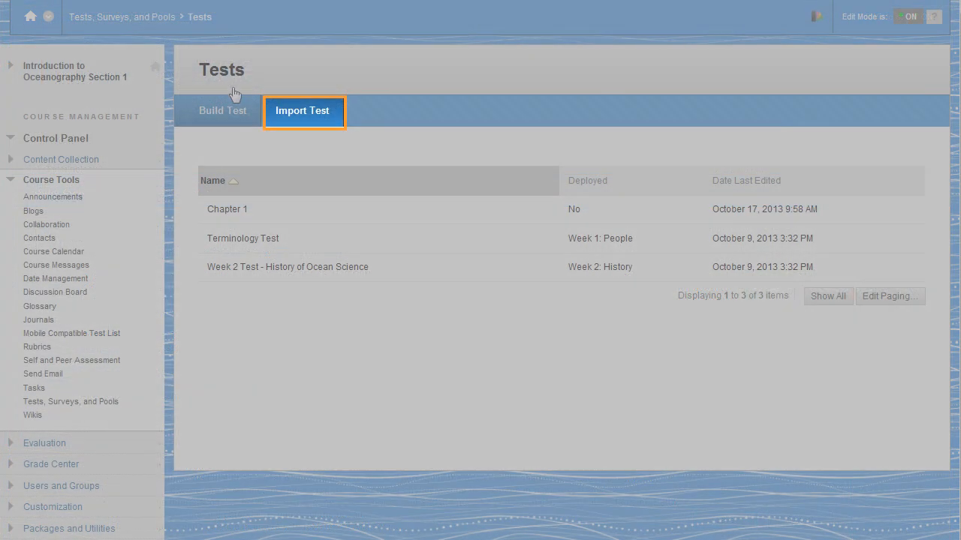
- Open the Import Test form in Introduction to Oceanography Section 1
left_click(302, 110)
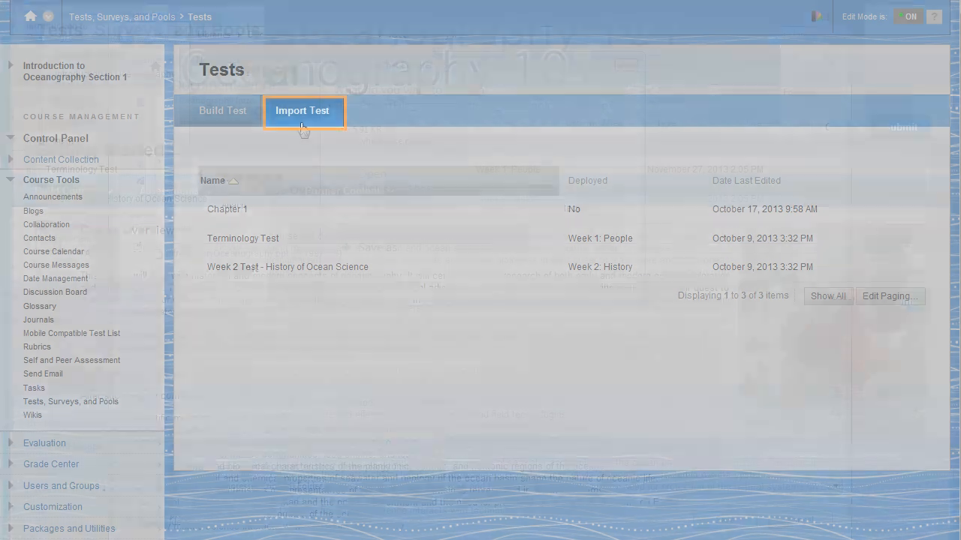
left_click(302, 111)
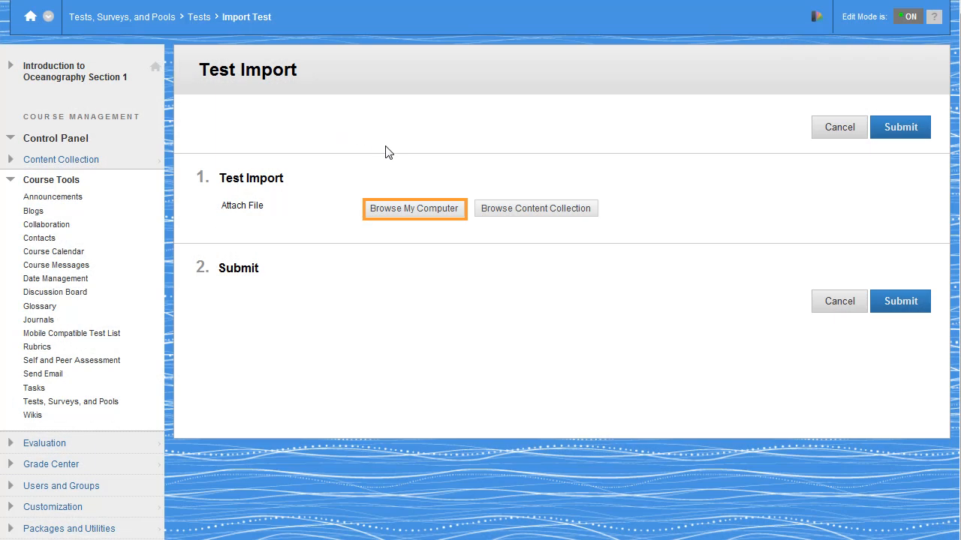
- Attach the Terminology Test zip from this computer and submit the import
left_click(413, 208)
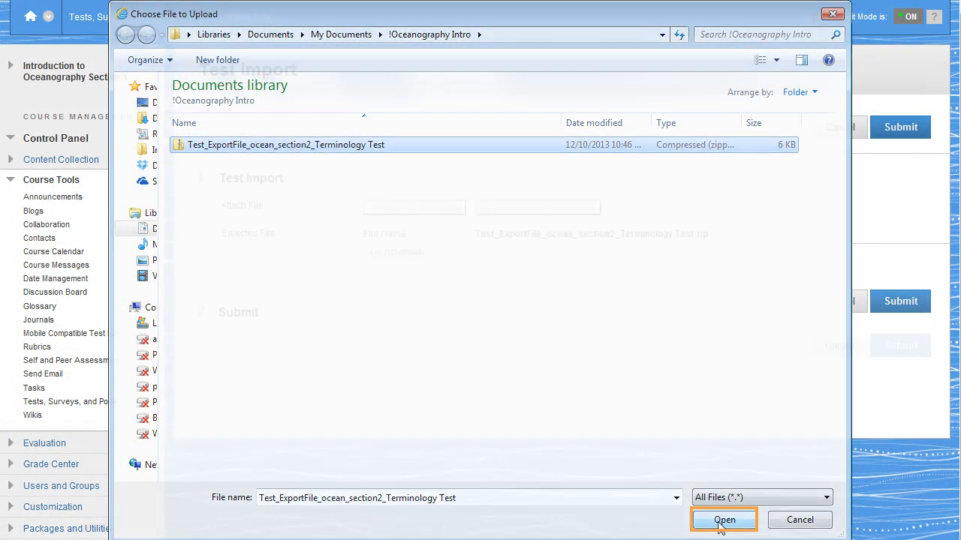
left_click(724, 520)
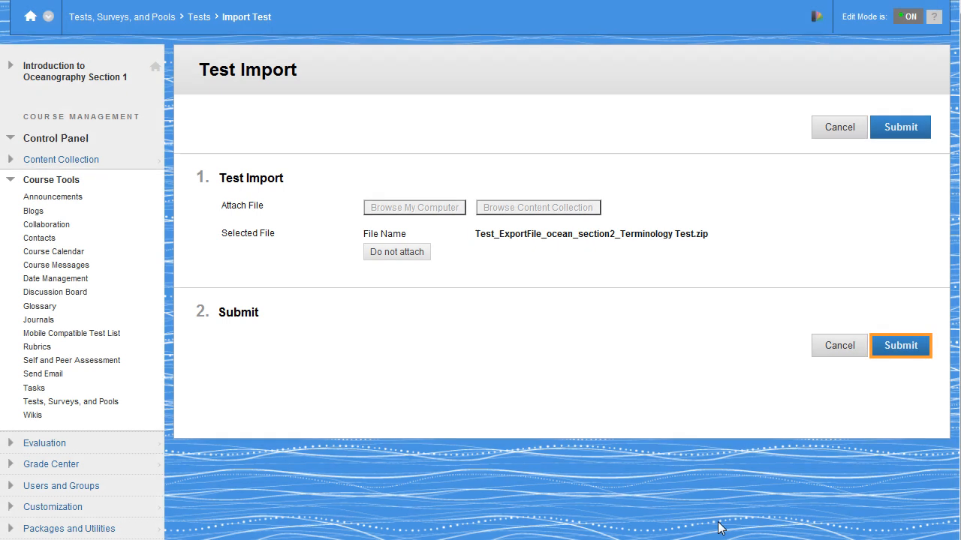
mouse_move(884, 440)
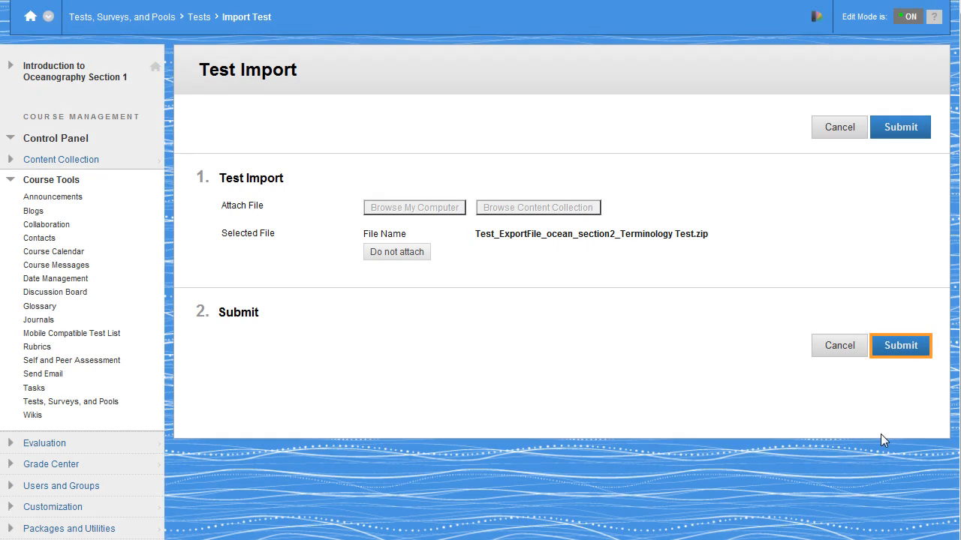
left_click(900, 345)
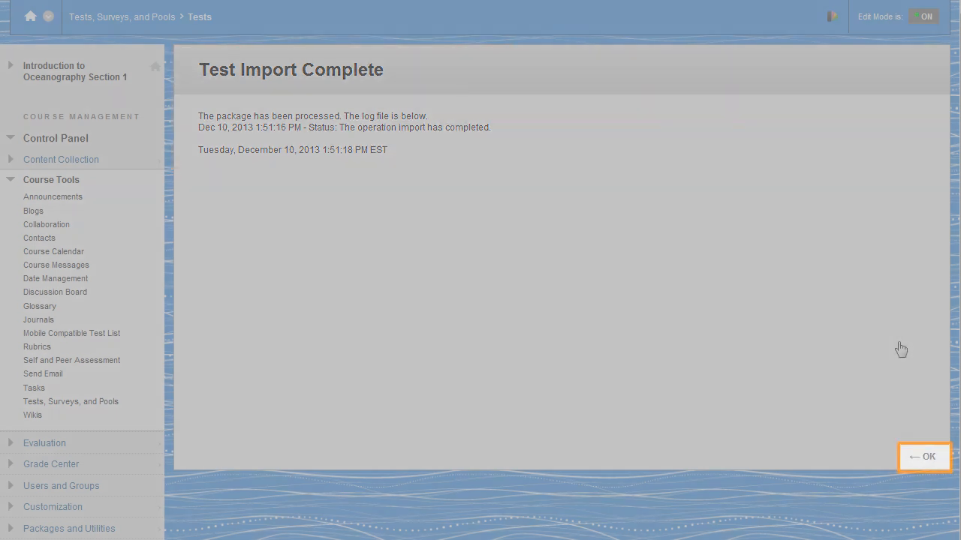
- Confirm the import and view the new undeployed Terminology Test's actions
left_click(928, 457)
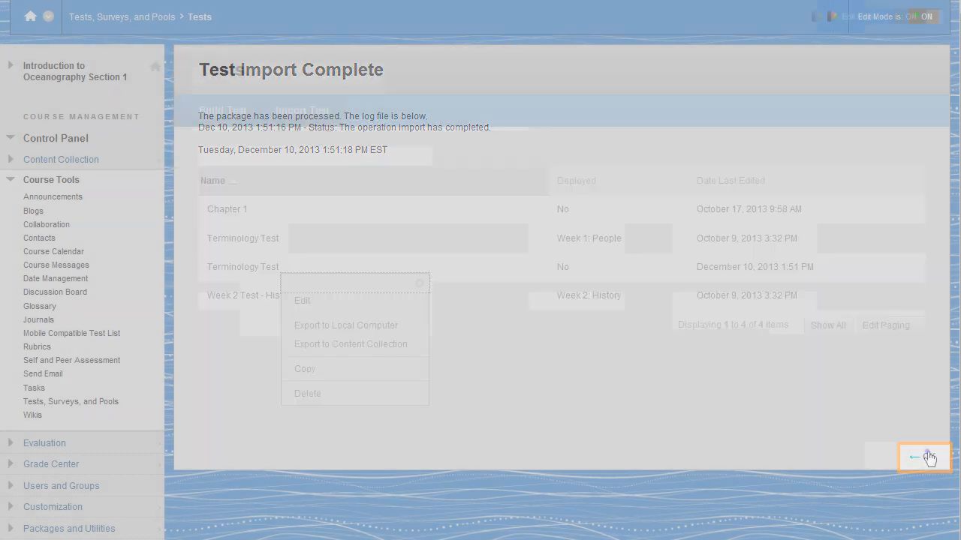
left_click(924, 457)
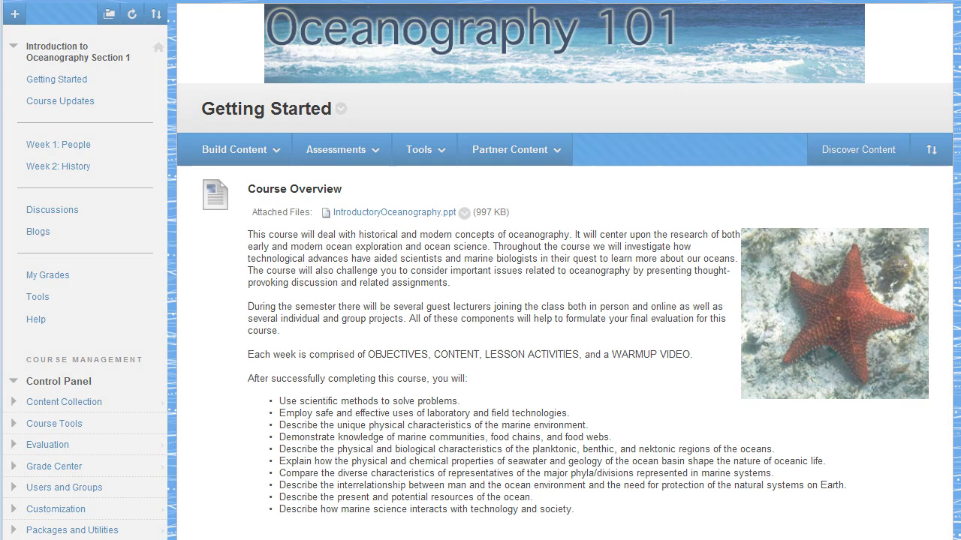
mouse_move(342, 149)
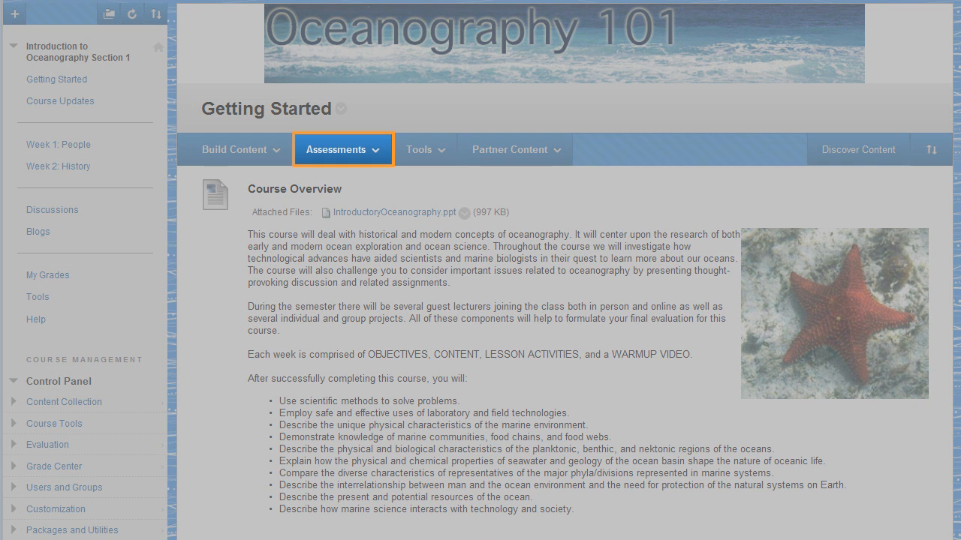
- Open the Assessments menu on the Getting Started page to list Test, Survey and Assignment
left_click(341, 149)
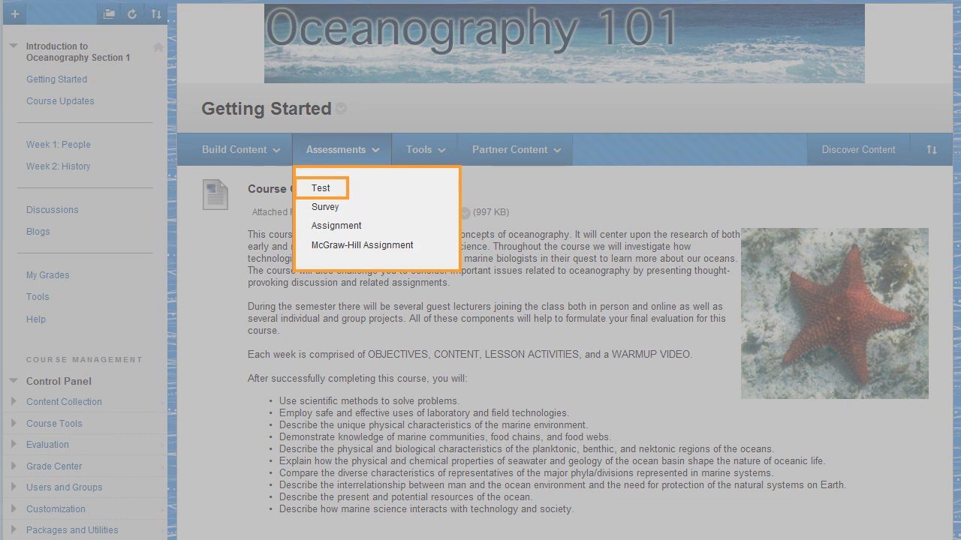